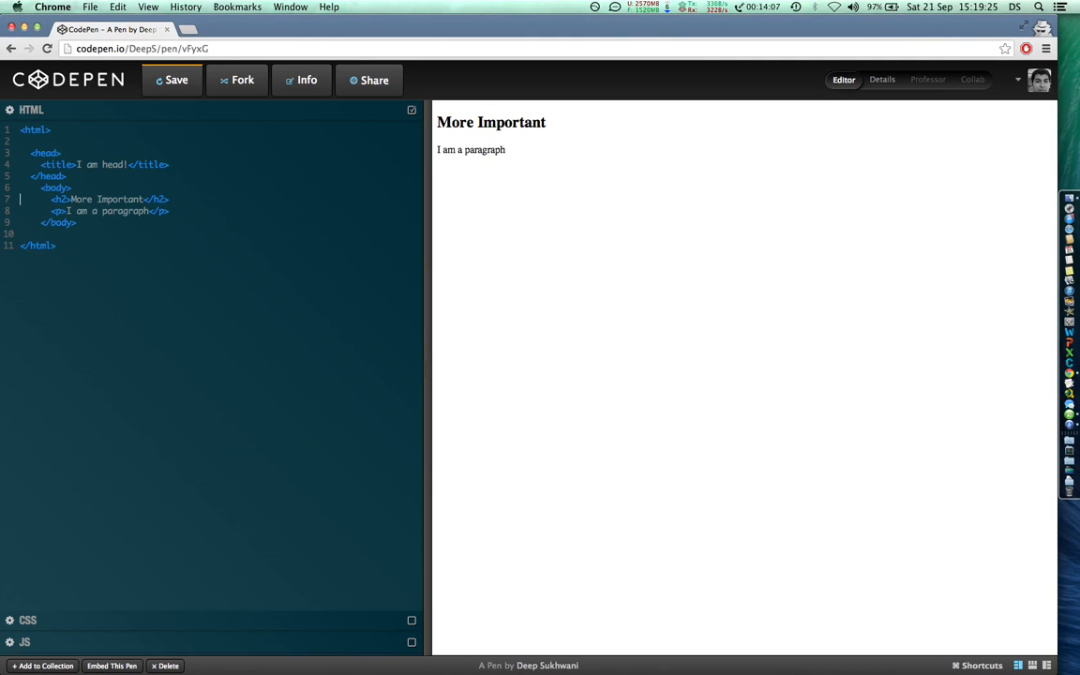
Replace the h2 heading text 'More Important' with 'Test Article'.
double_click(120, 199)
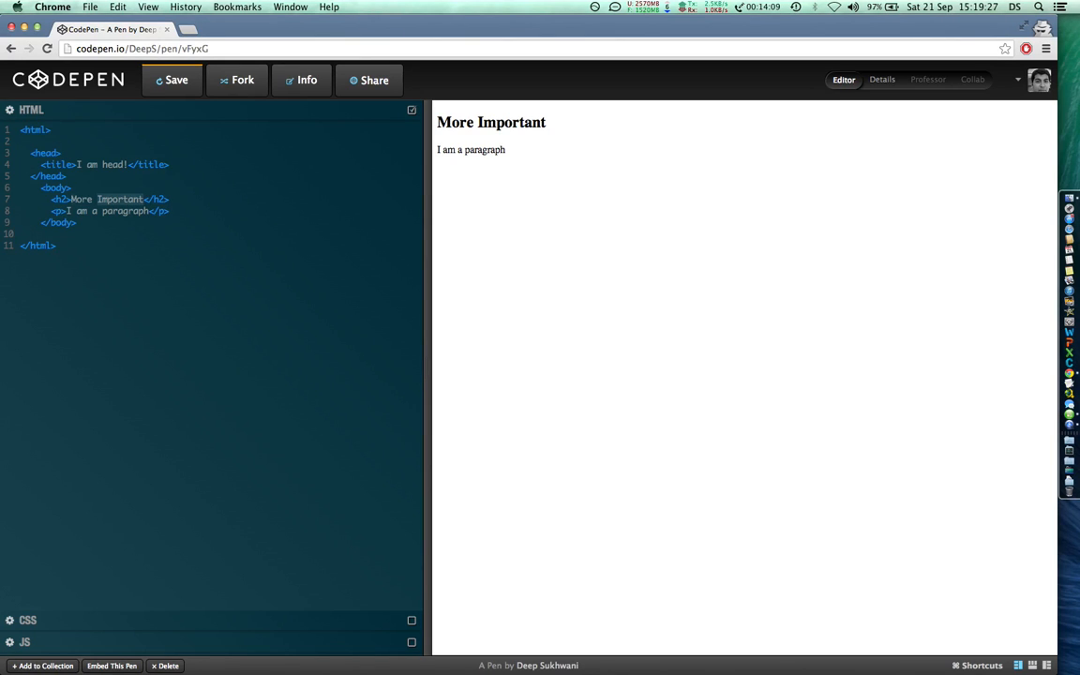
type("Test")
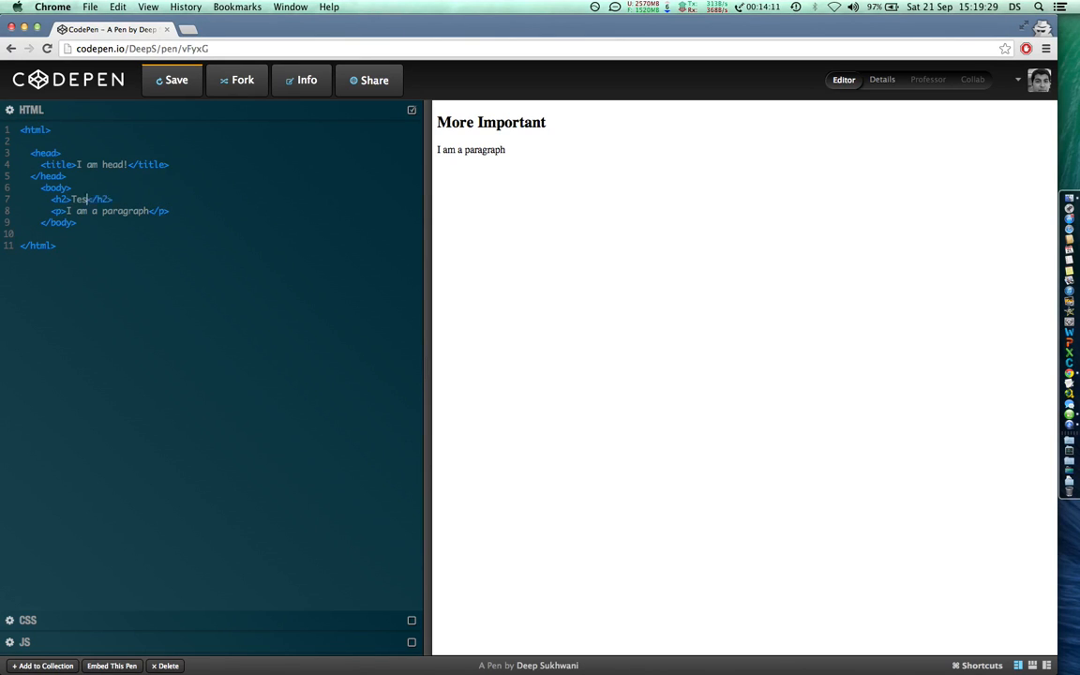
type("Article")
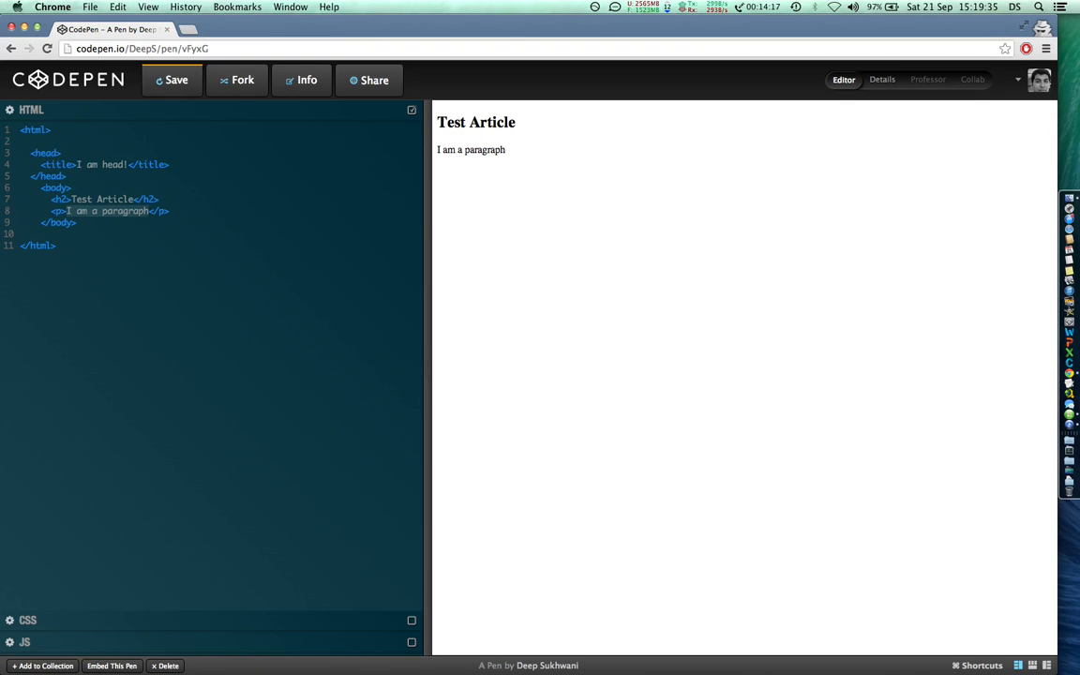
Rewrite the paragraph as 'Hi, I am the content for test article on this blog.'.
type("Hi, I")
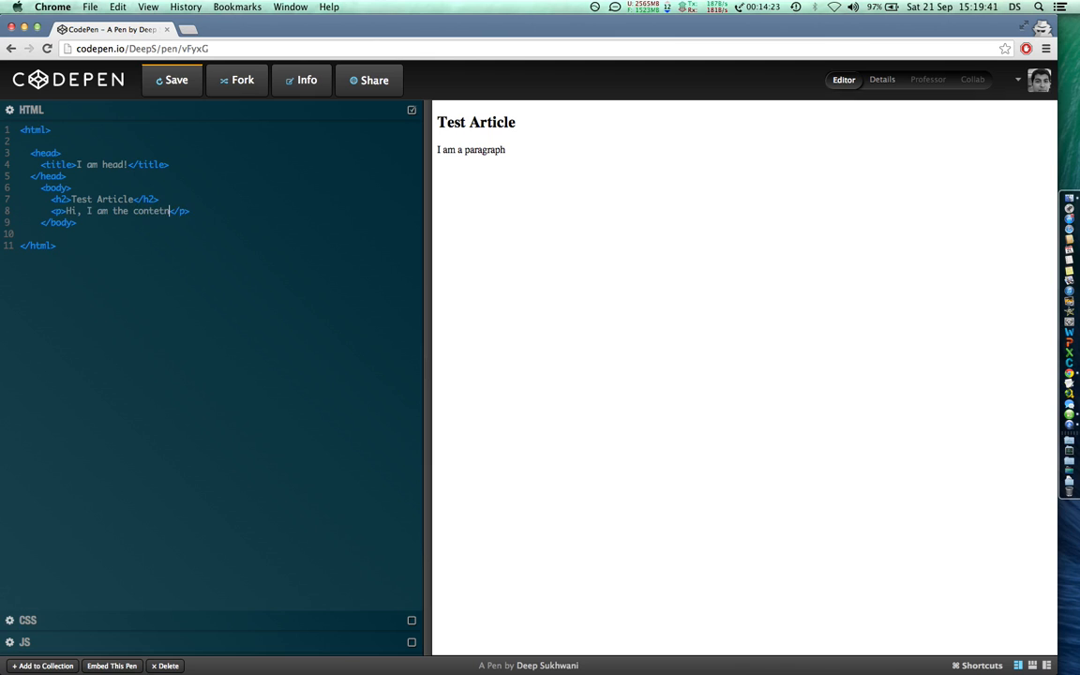
type("for test at")
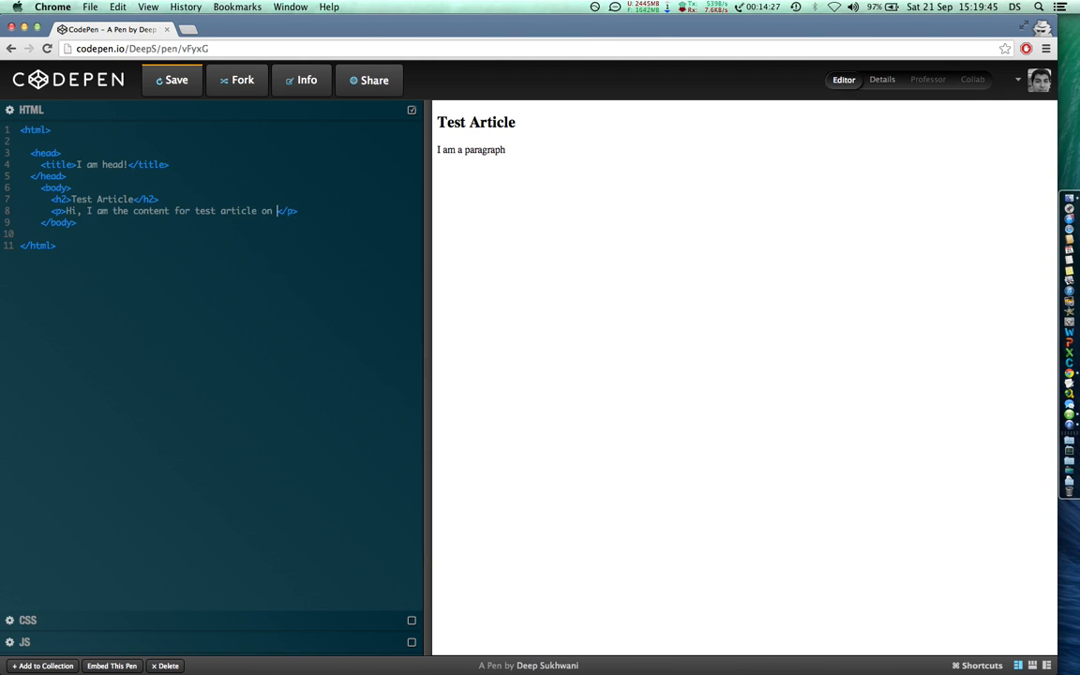
type("this blog.")
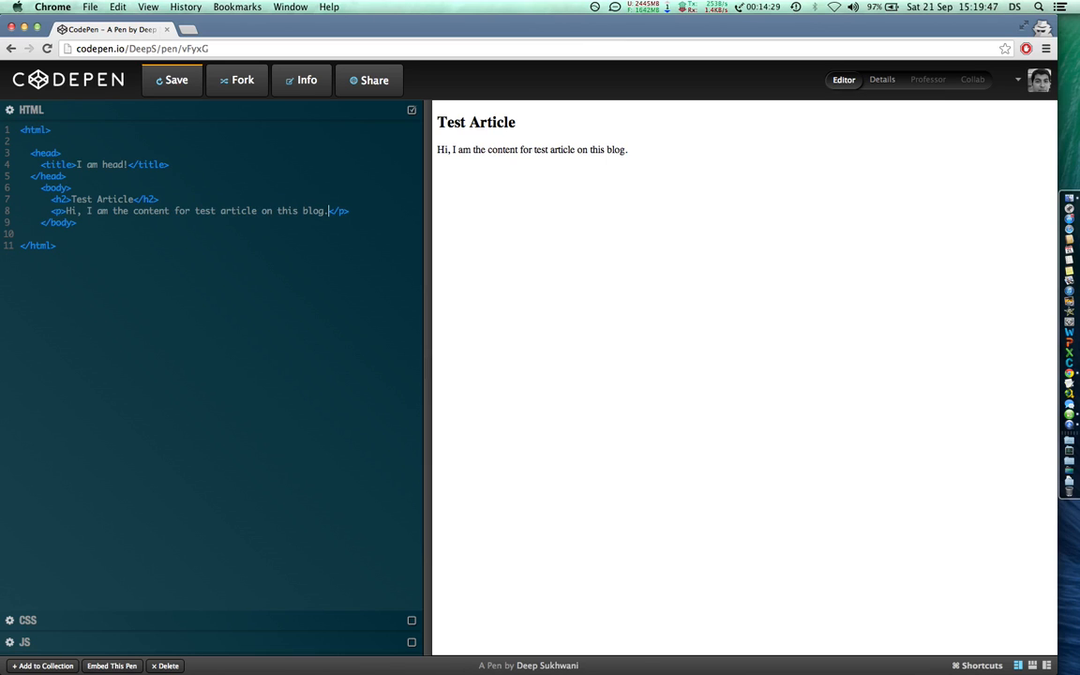